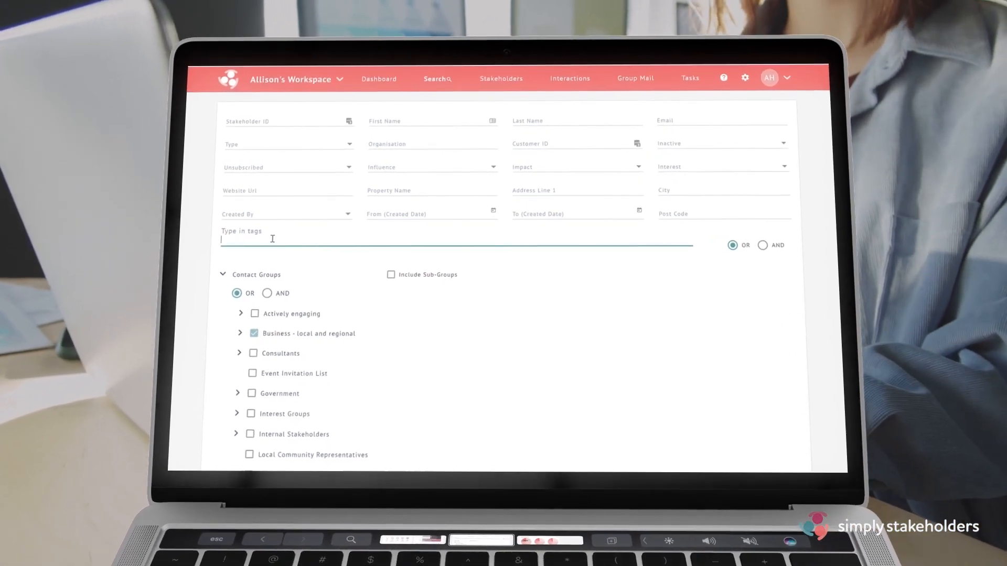
Enter 'fund' in the tags field of the stakeholder search form.
text(fund)
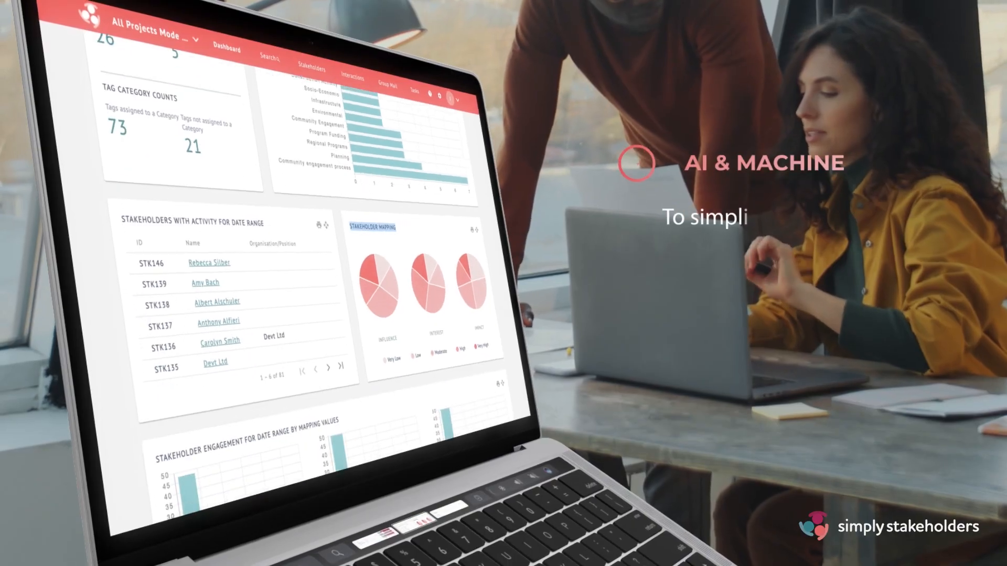
Scroll past the dashboard charts and open the Resident Followups (Infrastructure) task board.
scroll(down, 3)
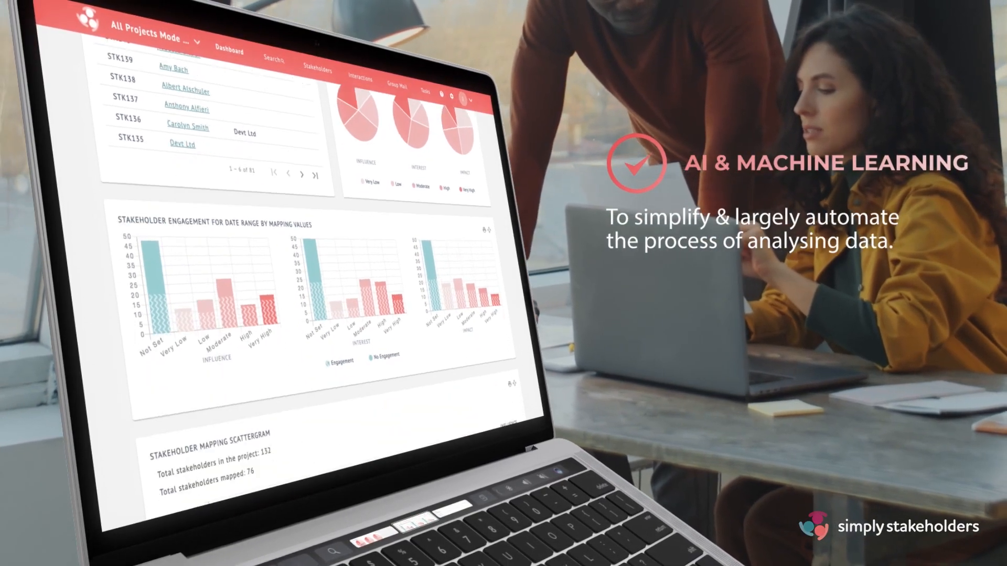
scroll(down, 3)
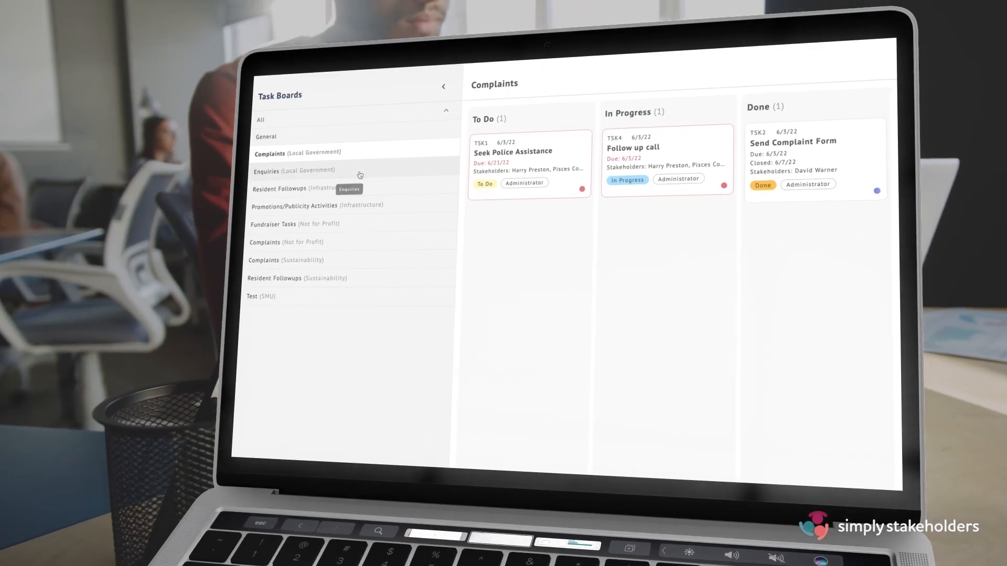
click(293, 188)
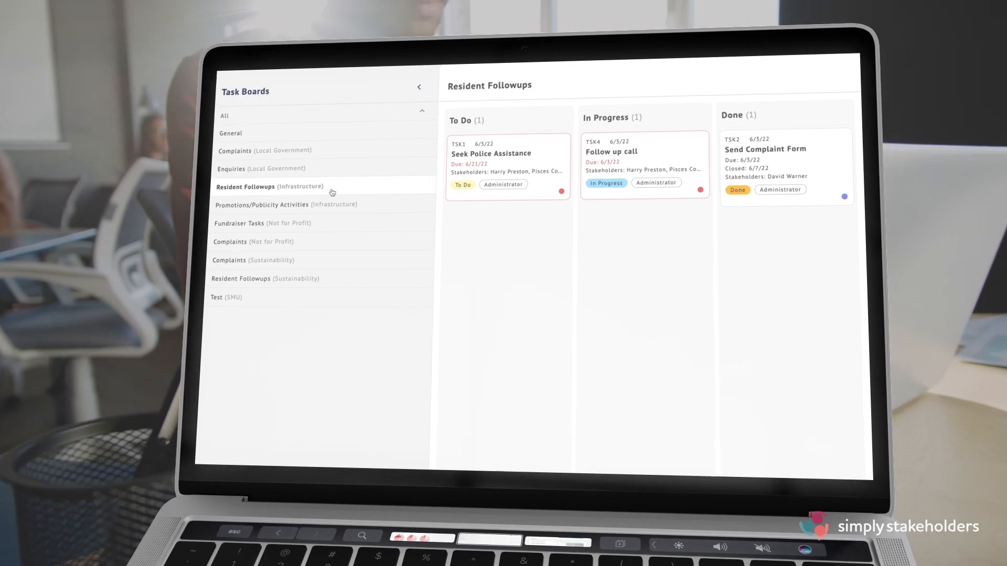